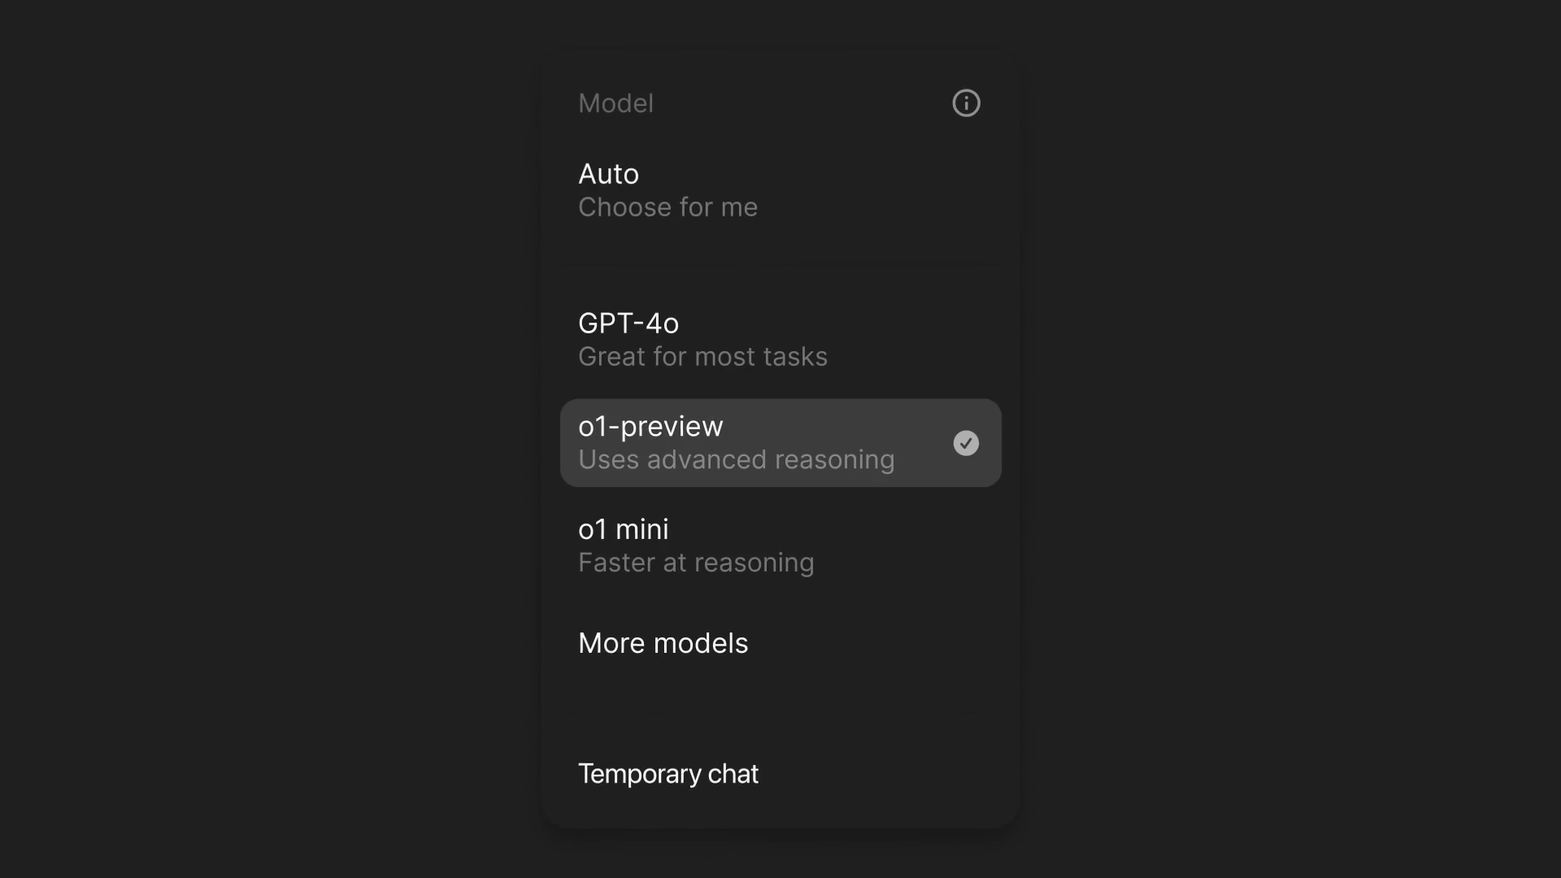
Step: Select the o1-preview model and start a new message reading "can yo"
click(780, 442)
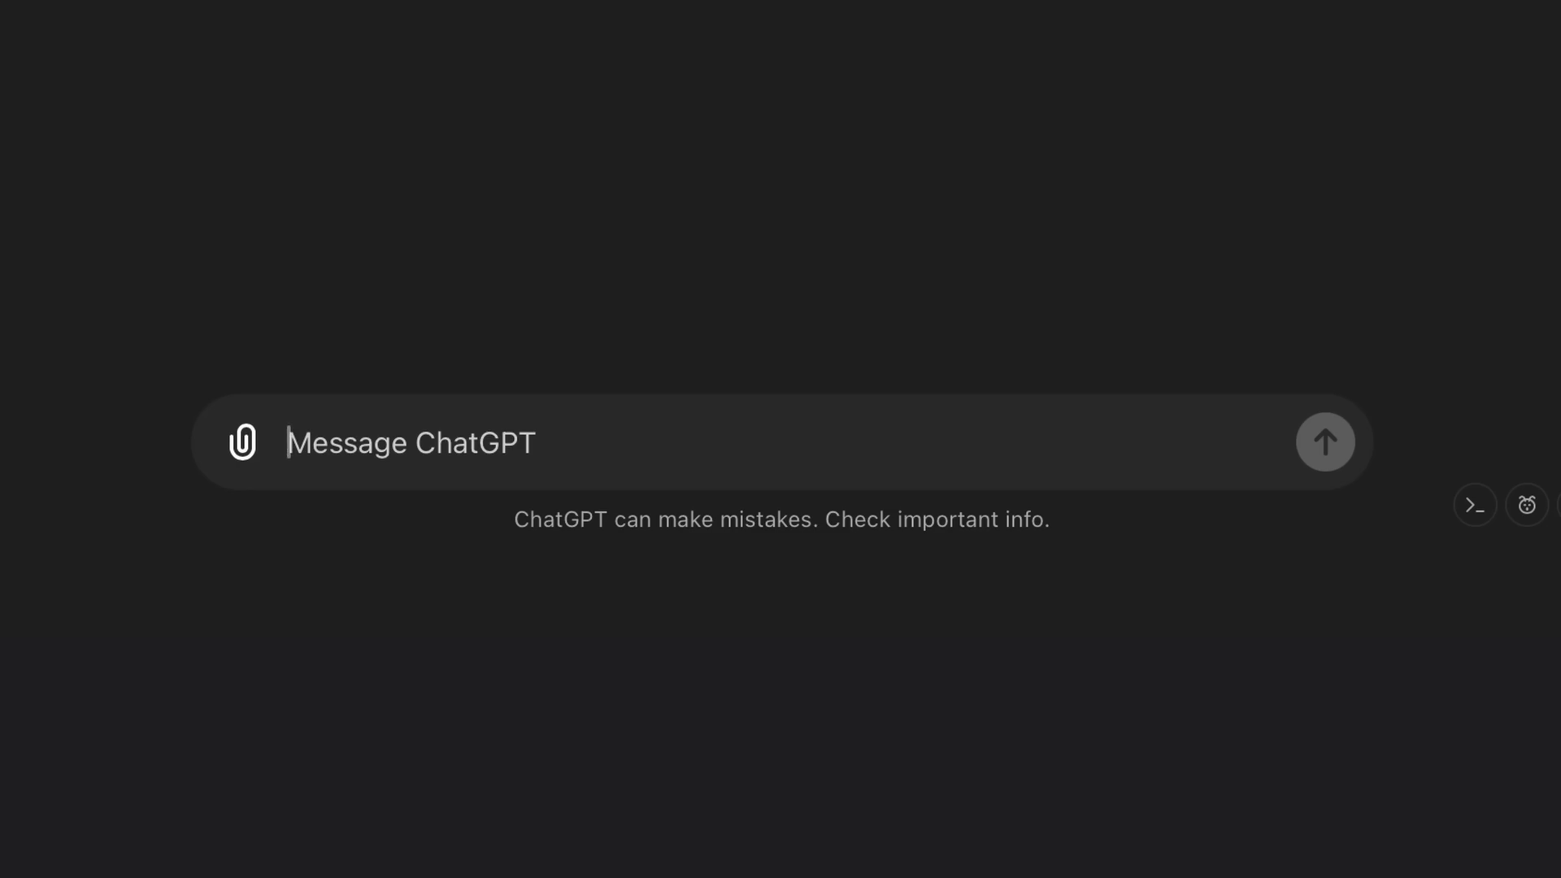
text(can yo)
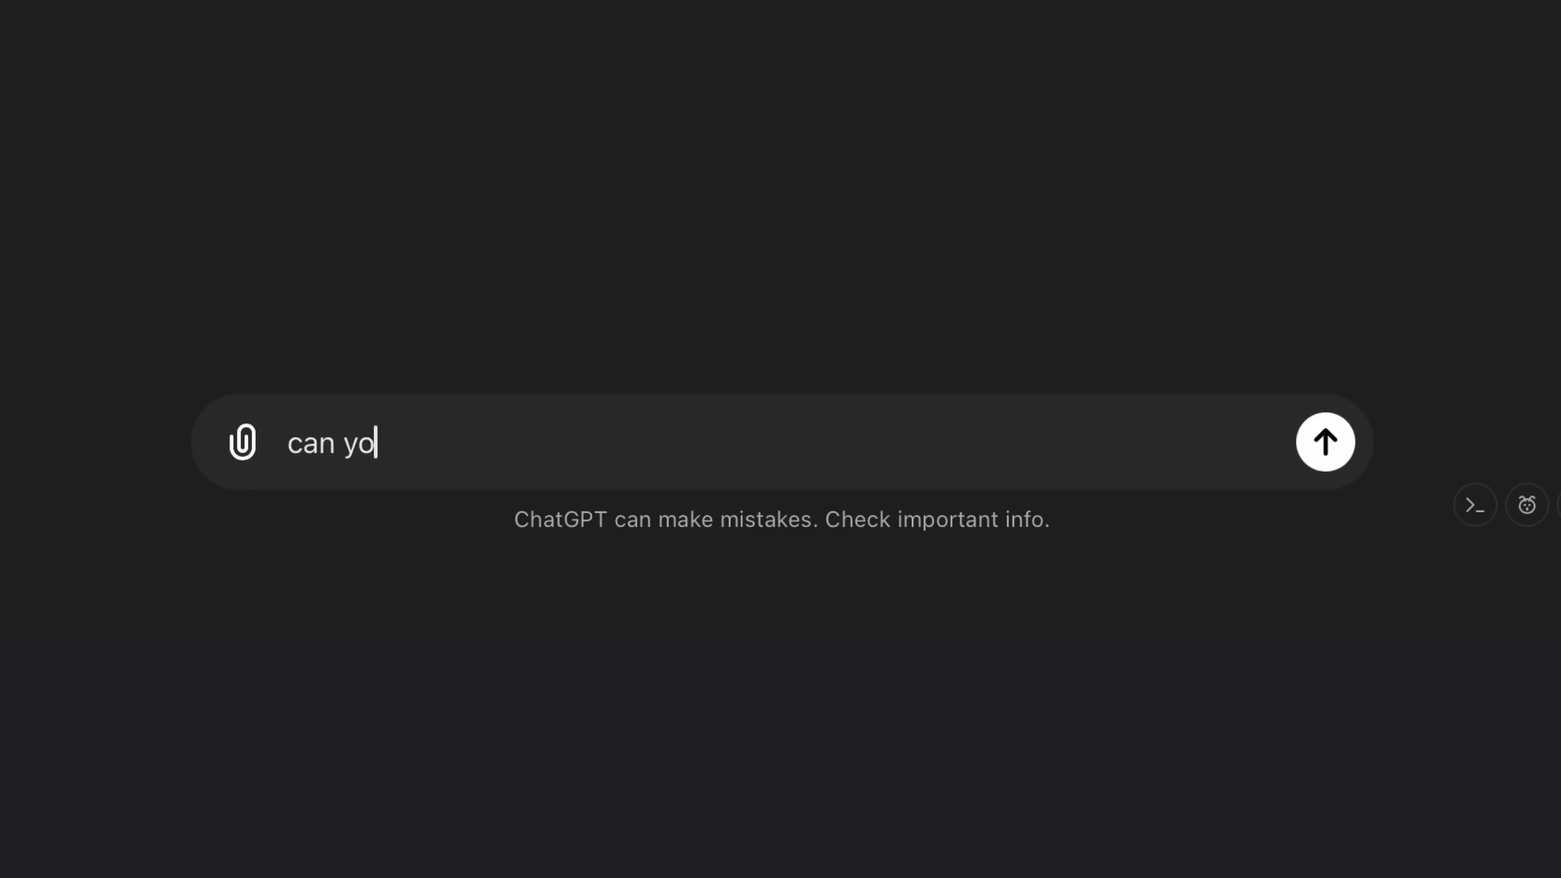